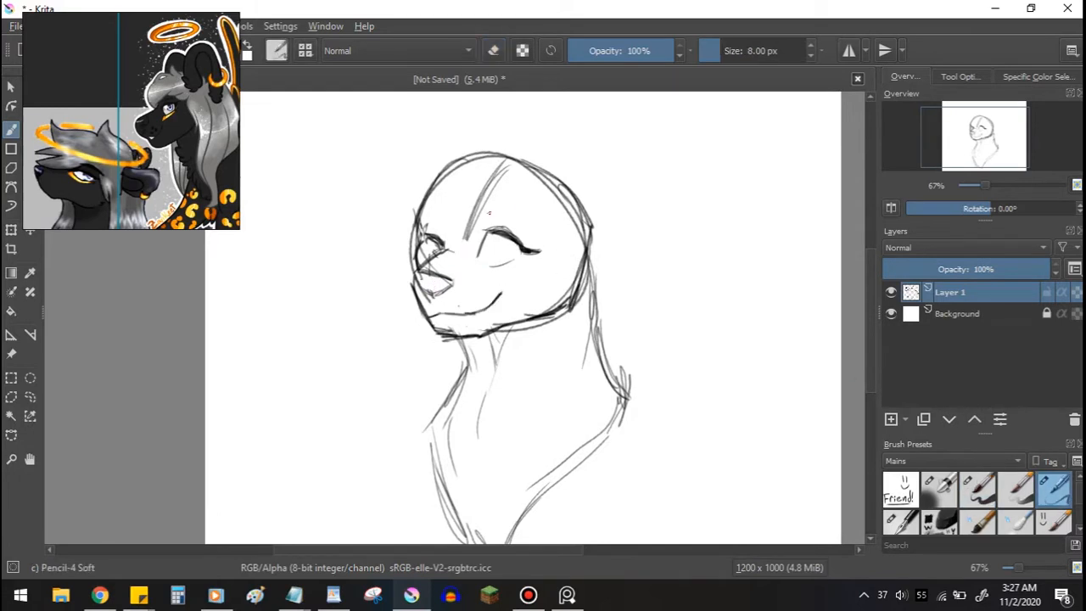
- Refine the head sketch with pointed ears, flowing hair and an eye, then begin black ink over the hair
left_click_drag(489, 246, 523, 229)
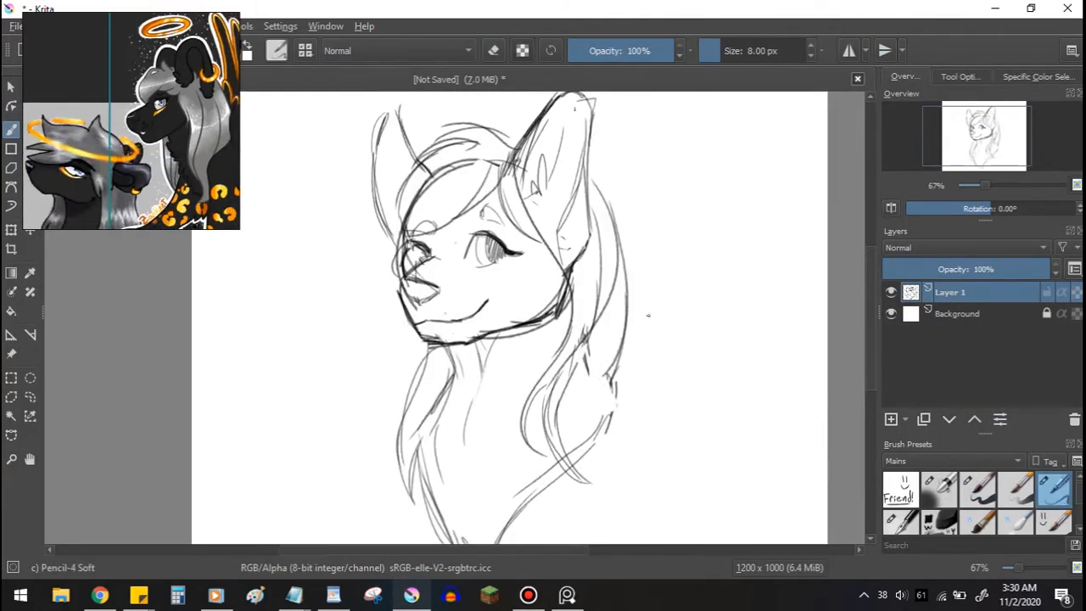
scroll("down", 3)
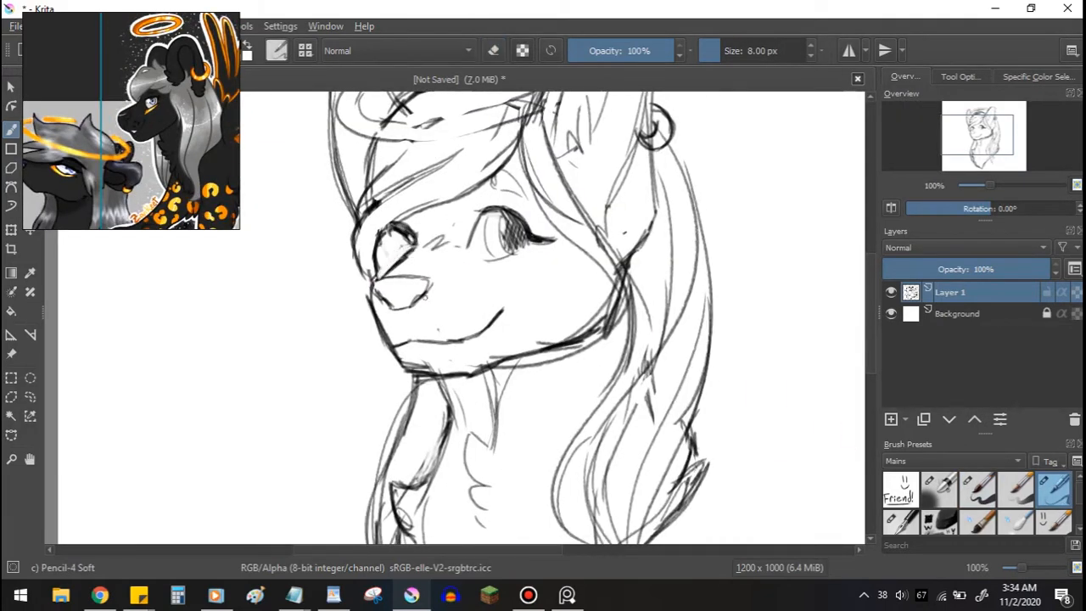
scroll("down", 3)
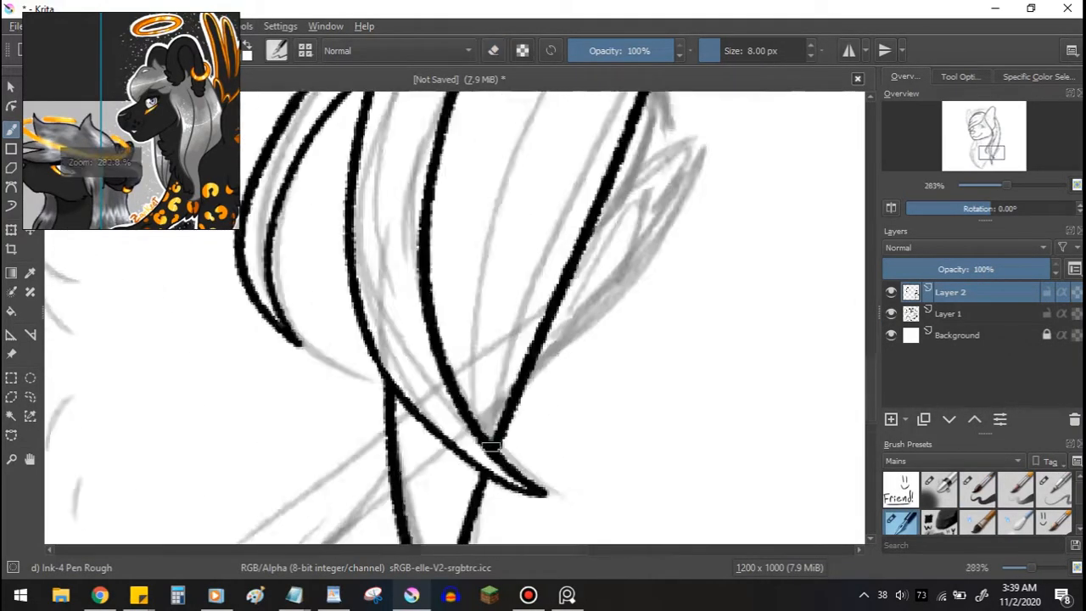
- Ink the hair, ear, earring, nose, mouth and neck fluff in bold black over the grey sketch
scroll("down", 3)
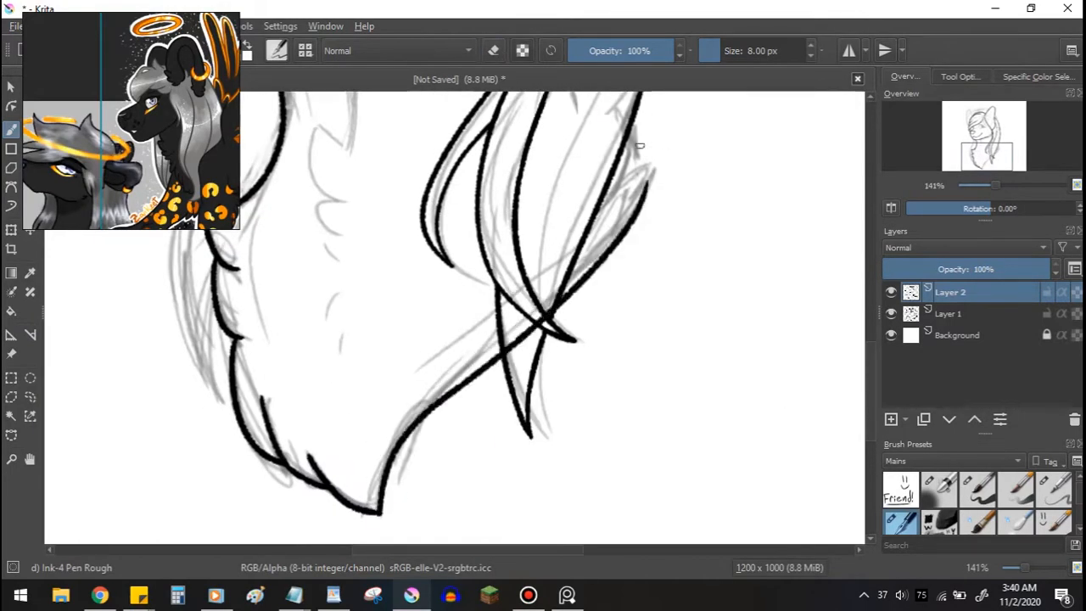
scroll("down", 3)
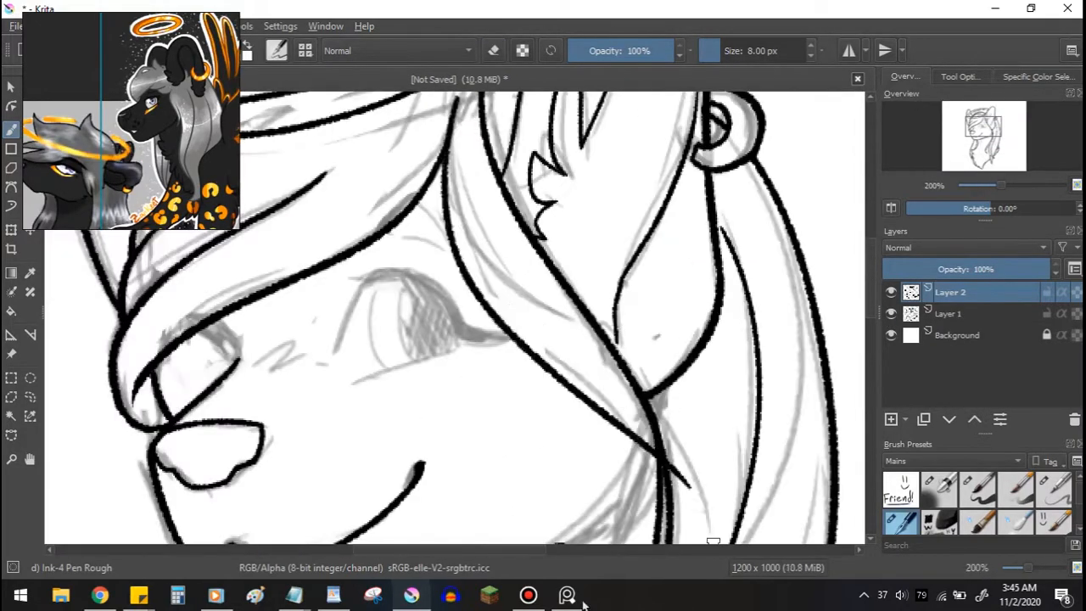
scroll("down", 3)
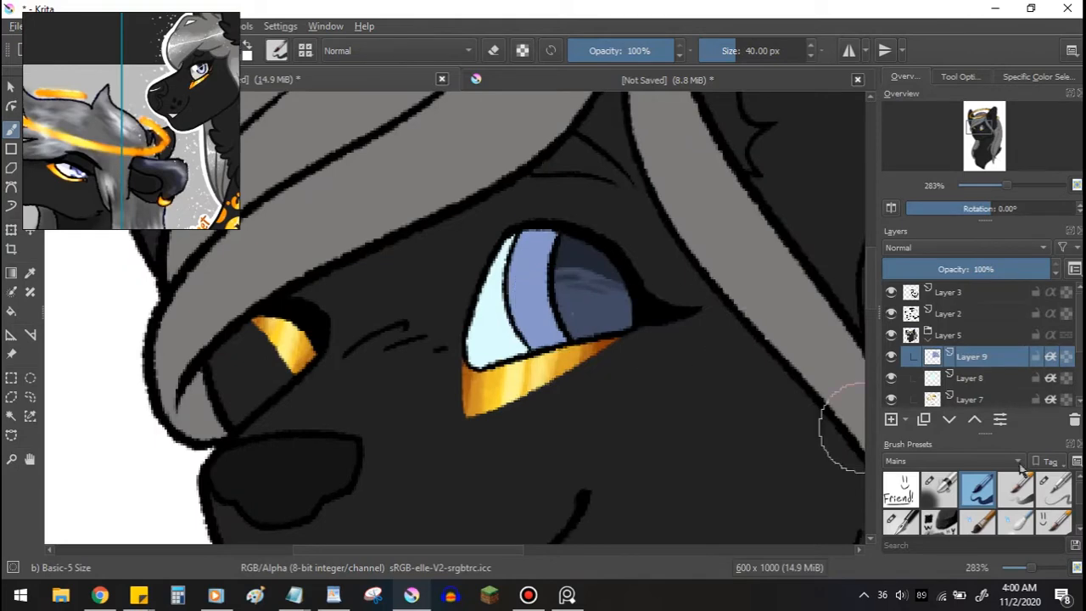
- Pick a softer pencil brush and colour from the popup palette over the flat-coloured portrait
right_click(529, 308)
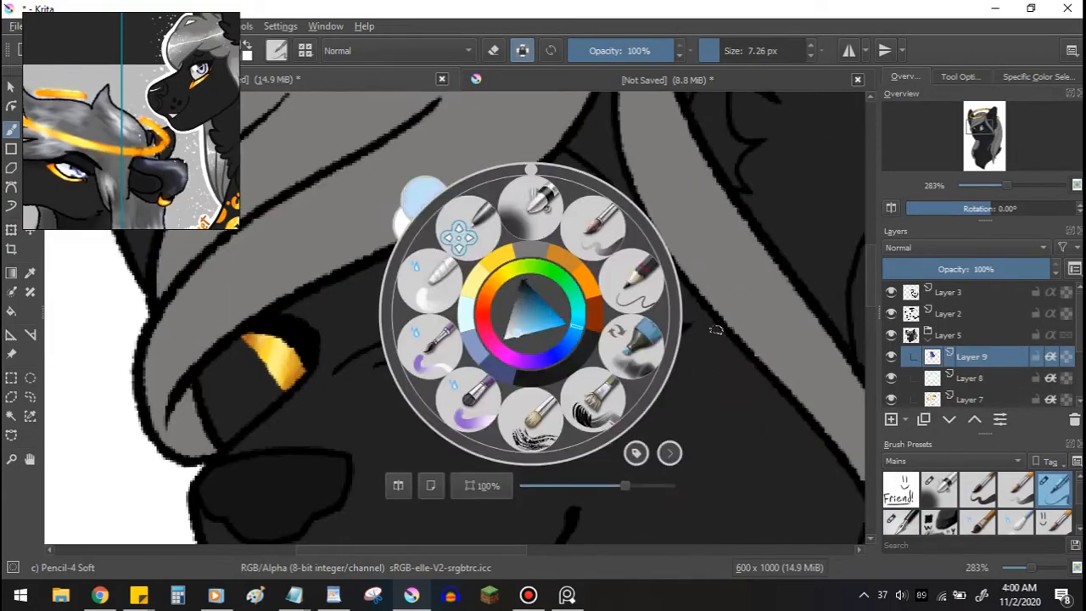